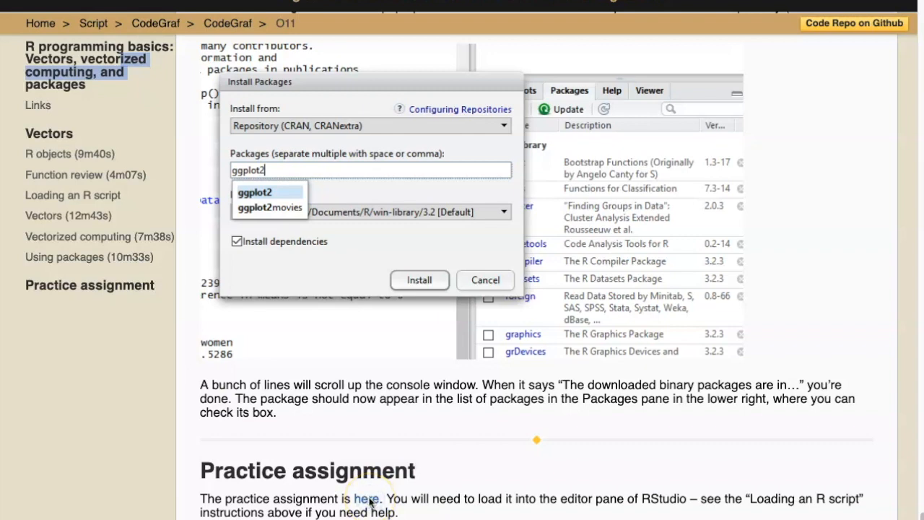
- Follow the 'here' link to r_practice_assignment_1.R on GitHub
left_click(367, 498)
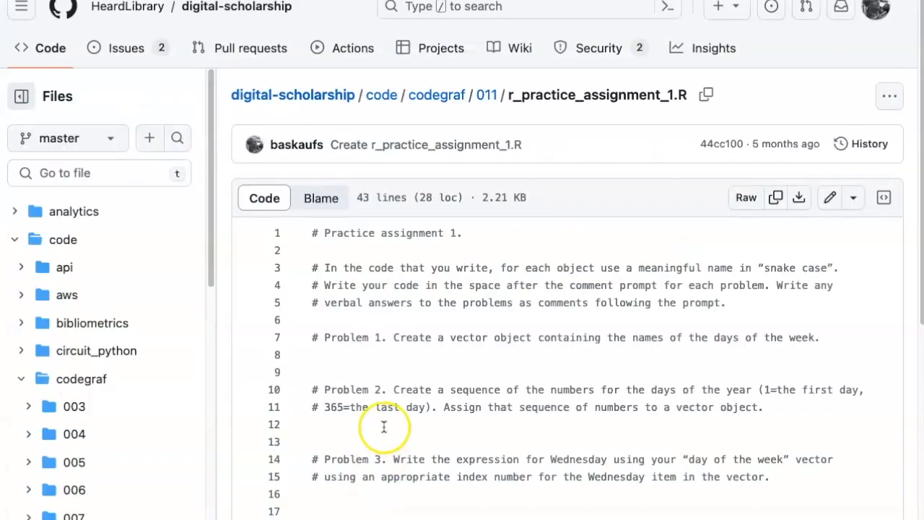
mouse_move(424, 378)
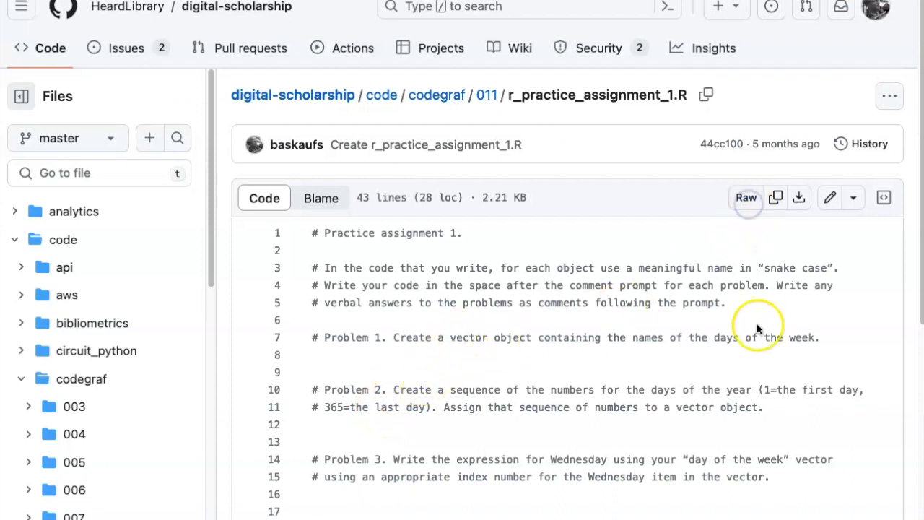
- View the script as Raw text and select all of it for copying
left_click(745, 196)
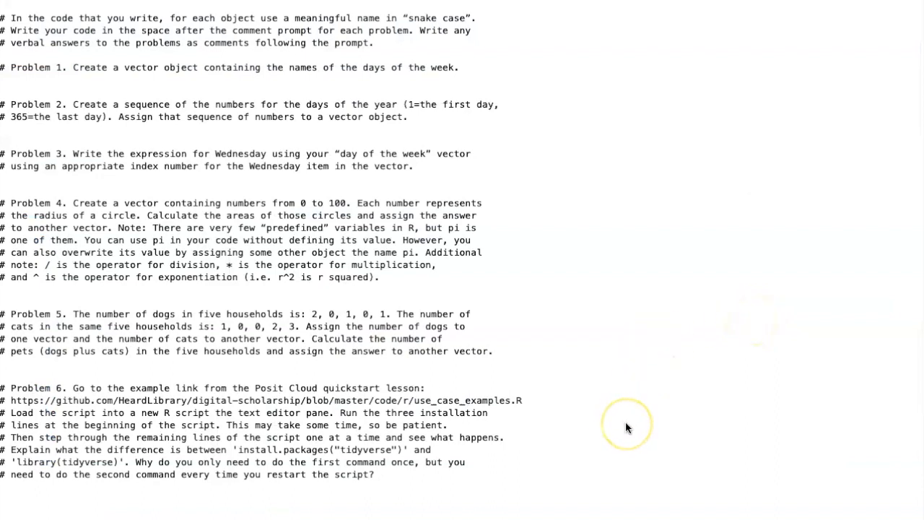
key("ctrl+a")
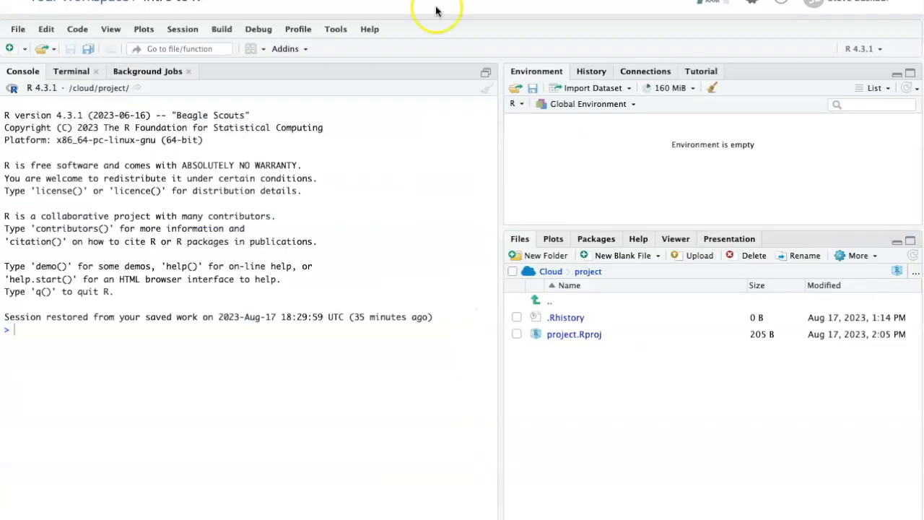
mouse_move(556, 81)
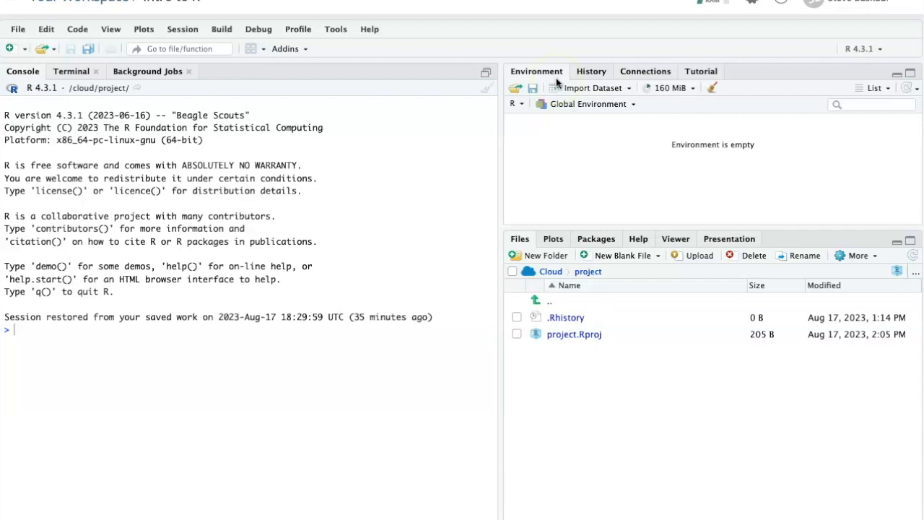
mouse_move(561, 128)
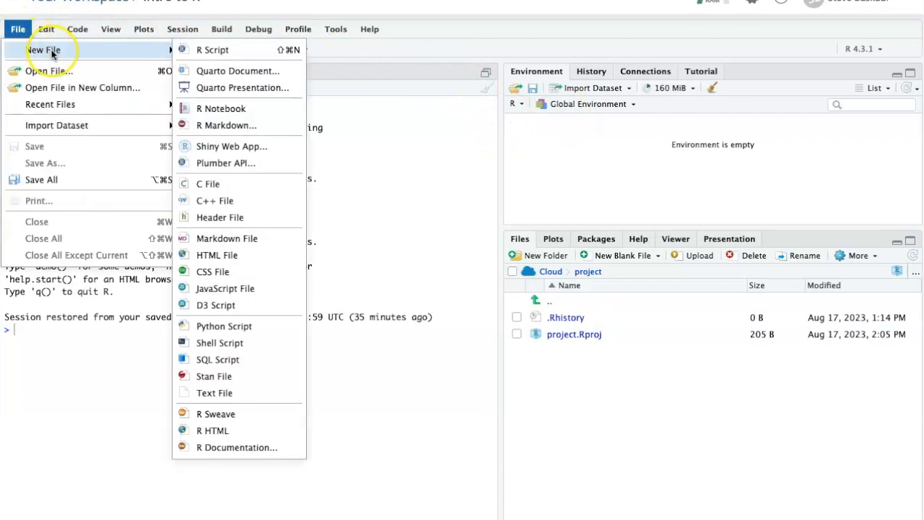
- Create a new R script and paste the copied assignment prompts into it
left_click(212, 49)
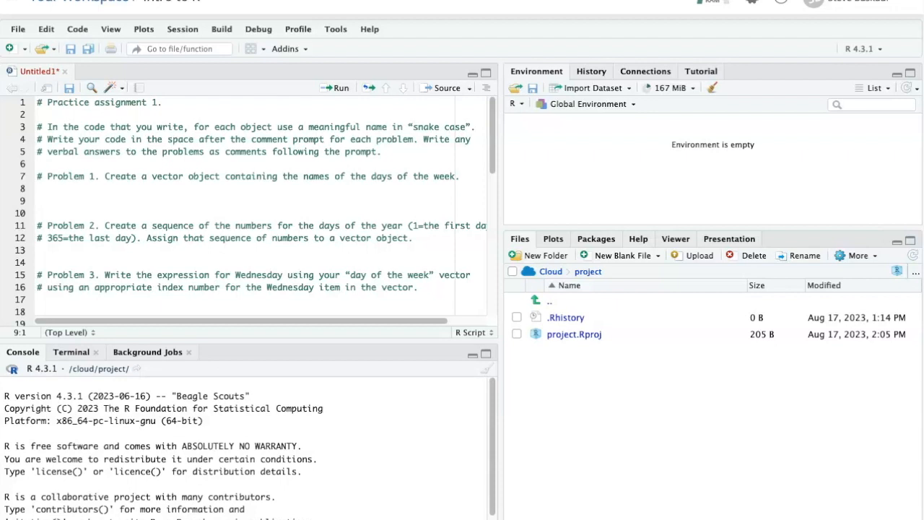
- Write days_of_the_week <- c("Sunday", "Monday", …) on line 9 under Problem 1
type("da")
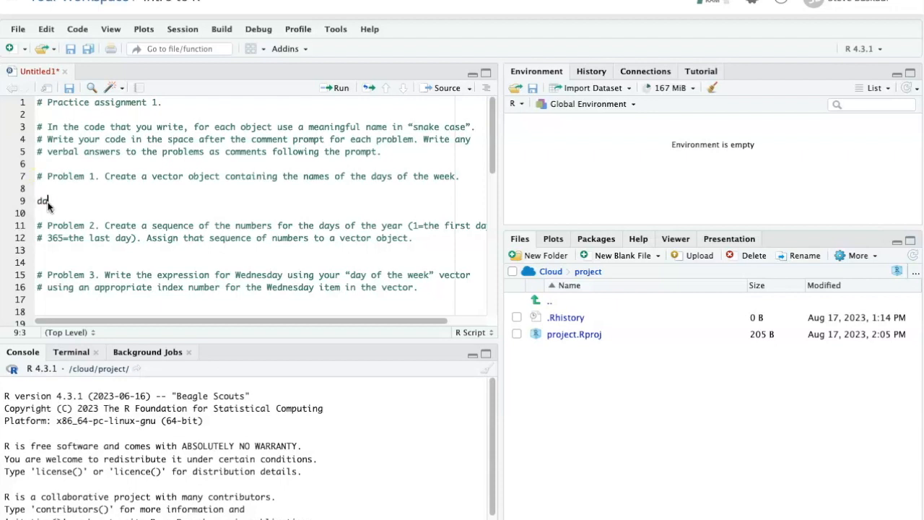
type("ays_o")
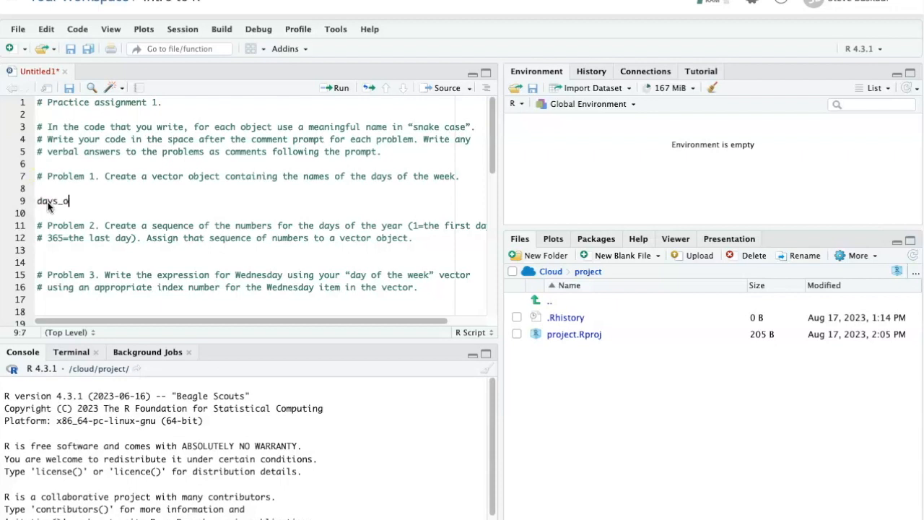
type("f_the_")
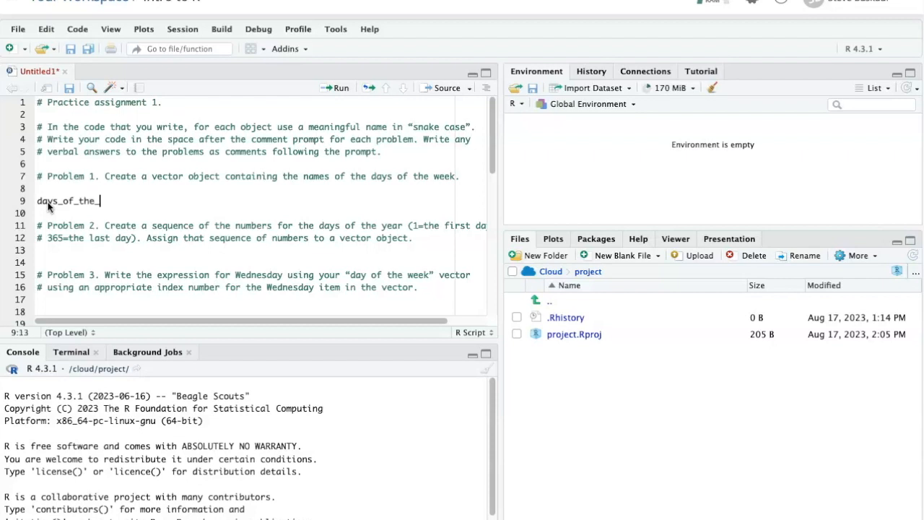
type("week")
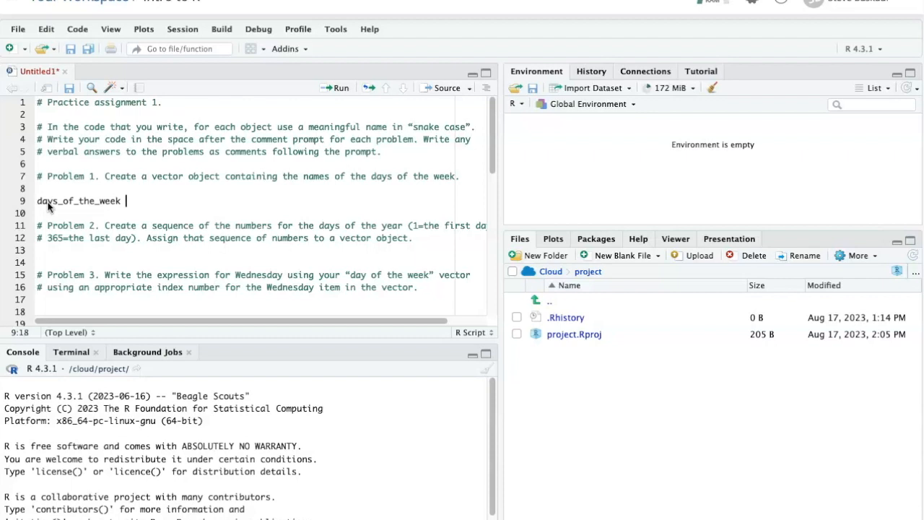
type("<-")
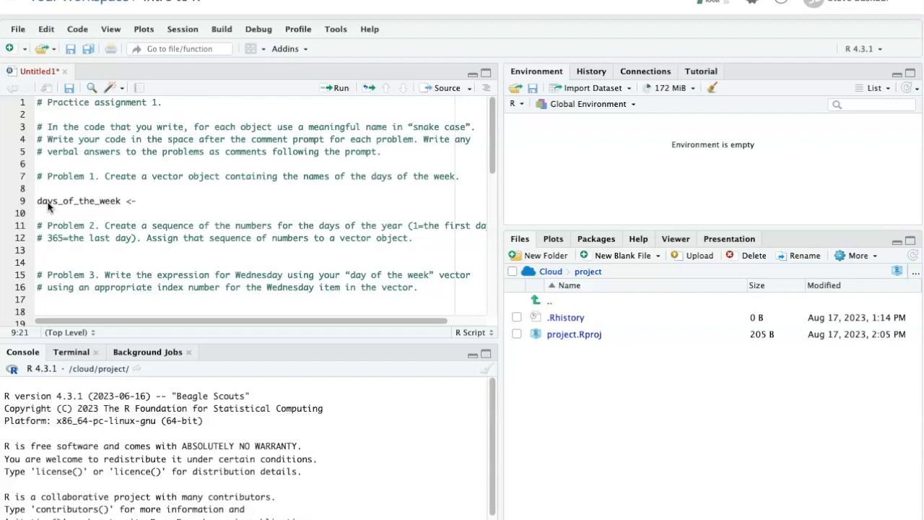
type("c(")
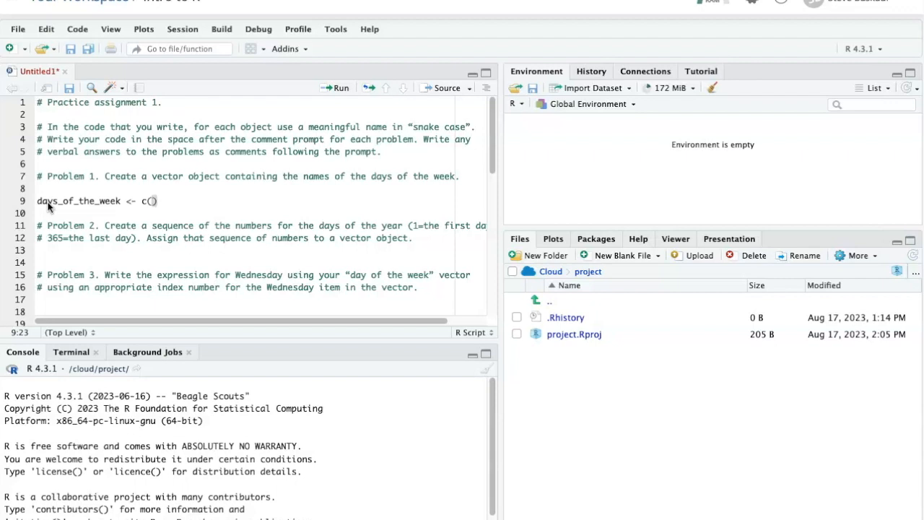
type("\"Sun")
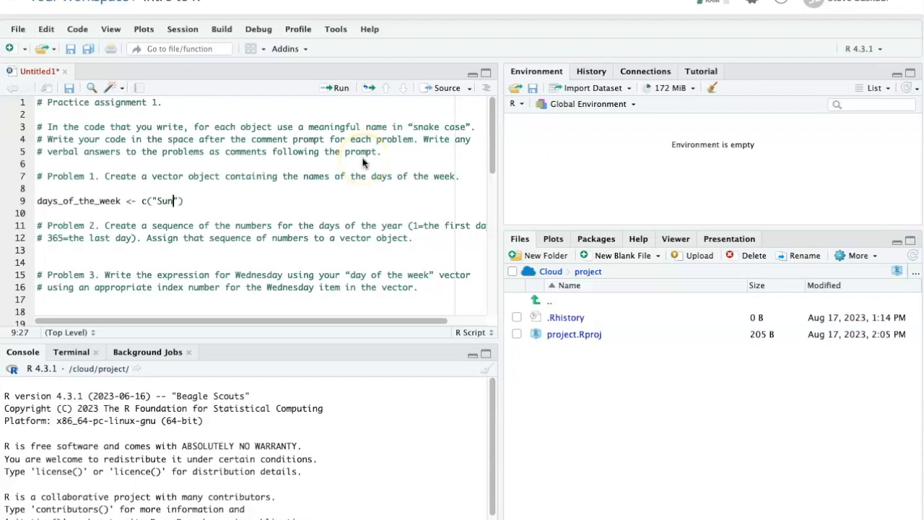
type("day\",")
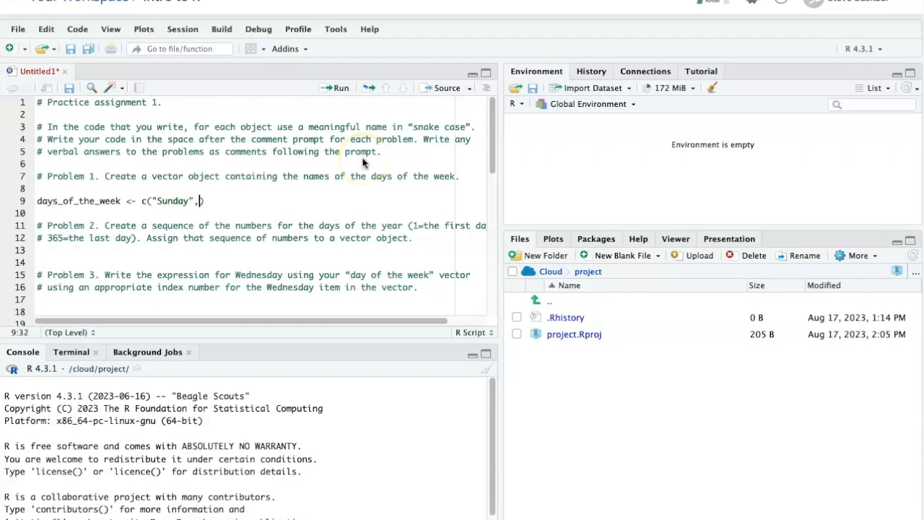
type("\"Monday\", \"Tuesday\", \"Wednesday\", \"Thursday\", \"Friday")
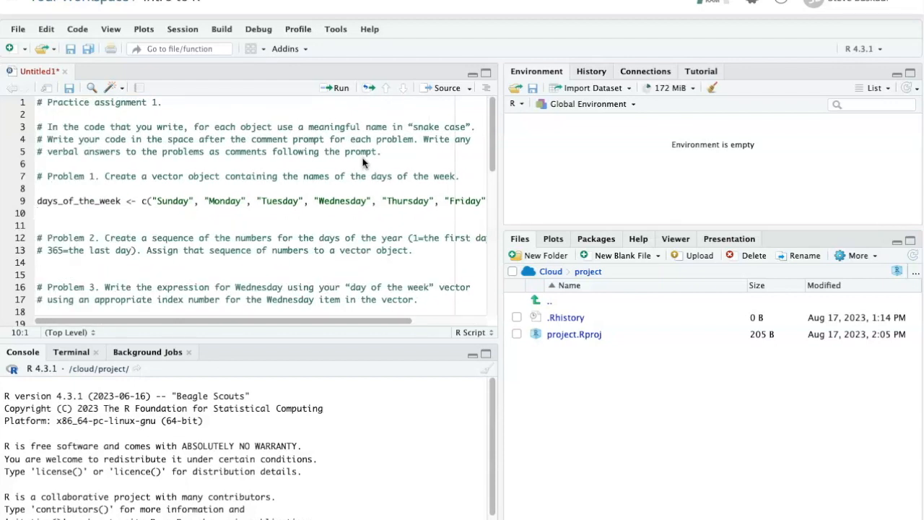
- Run line 9 so days_of_the_week appears in the environment as a seven-day vector
left_click(84, 201)
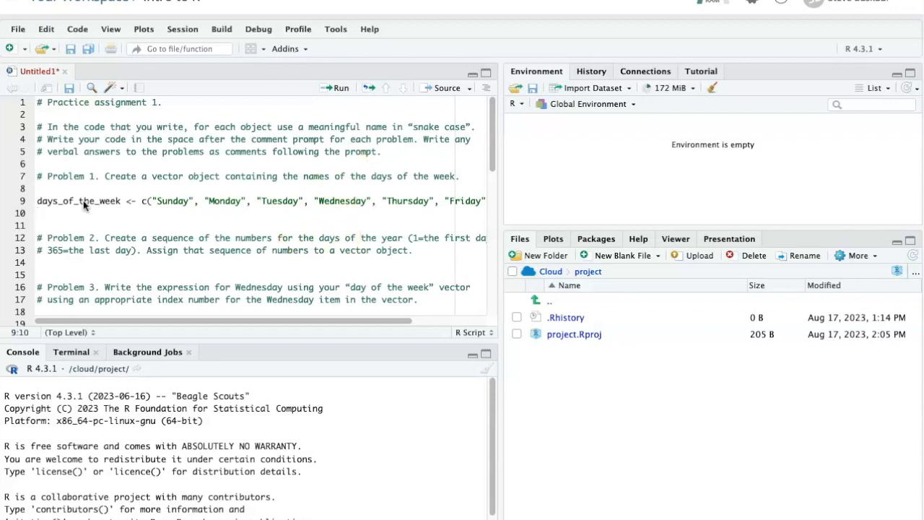
mouse_move(211, 233)
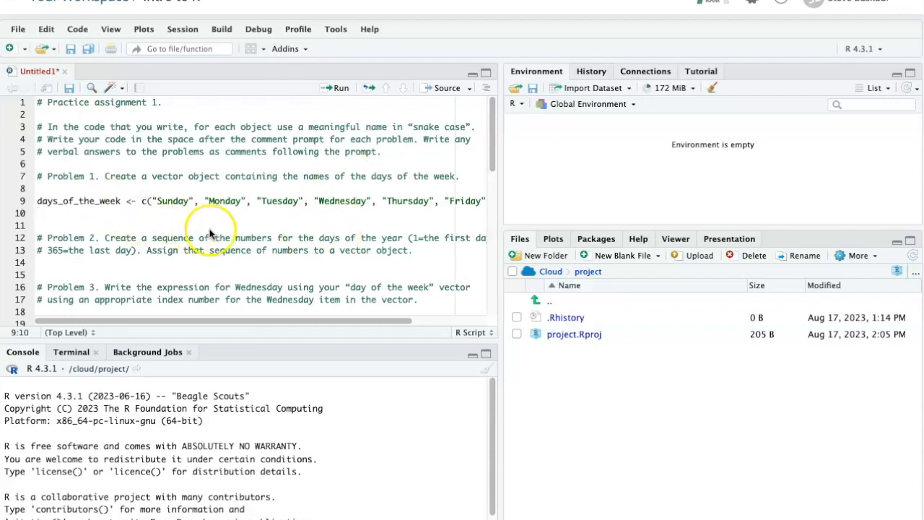
mouse_move(339, 90)
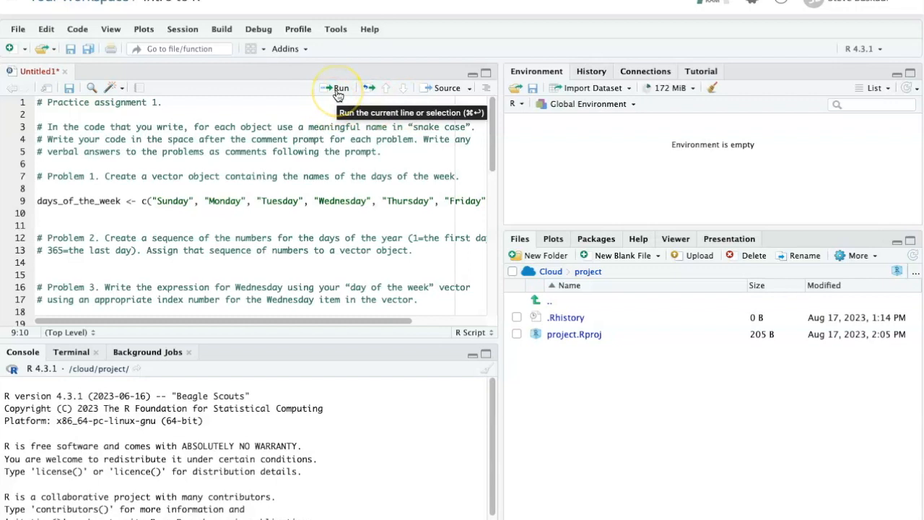
left_click(337, 88)
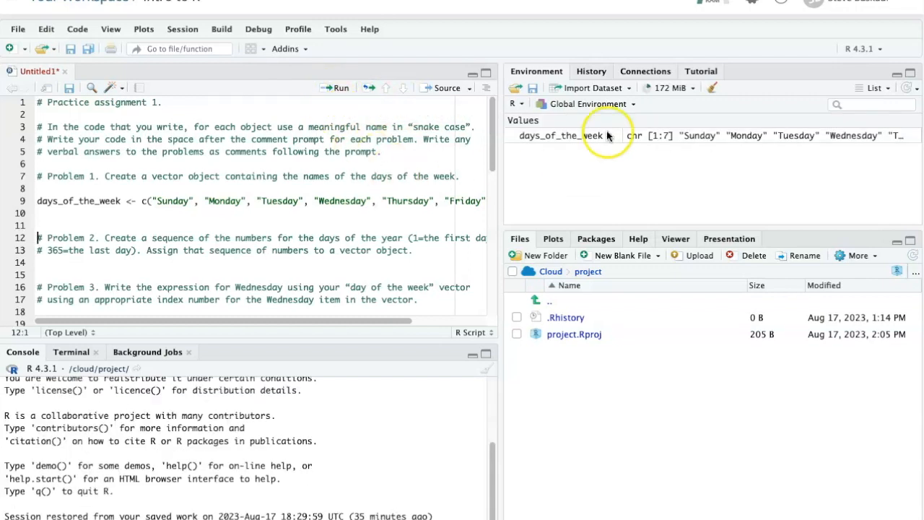
mouse_move(748, 151)
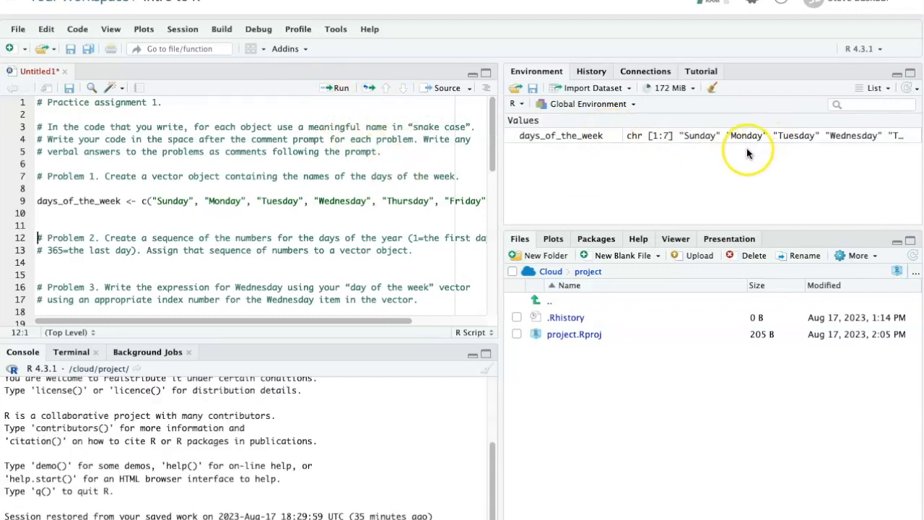
mouse_move(562, 136)
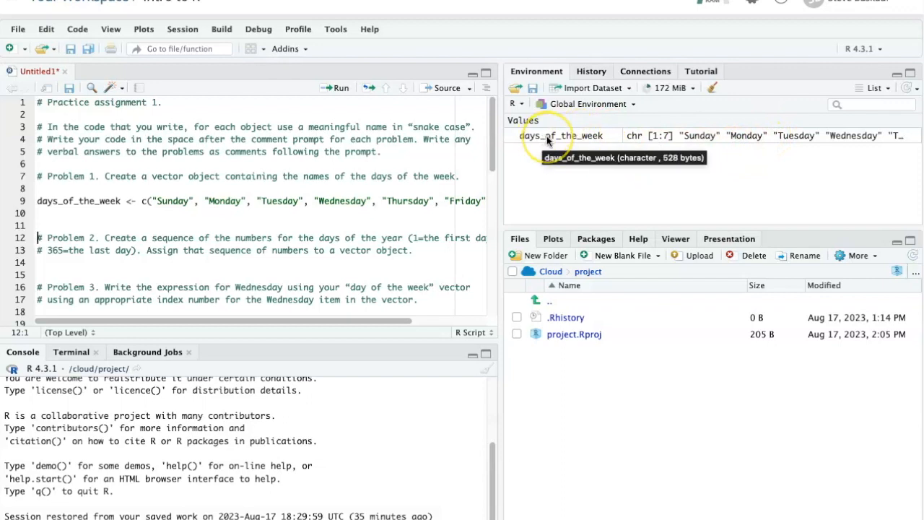
mouse_move(710, 141)
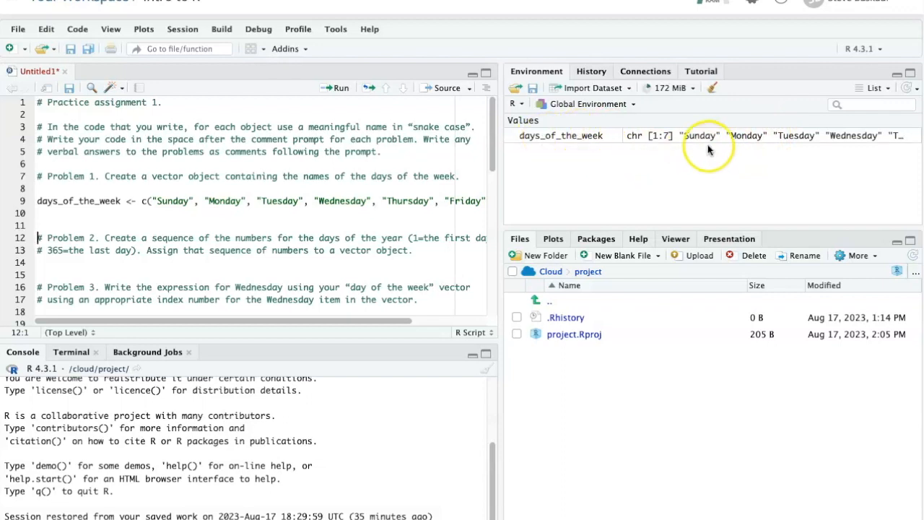
mouse_move(782, 147)
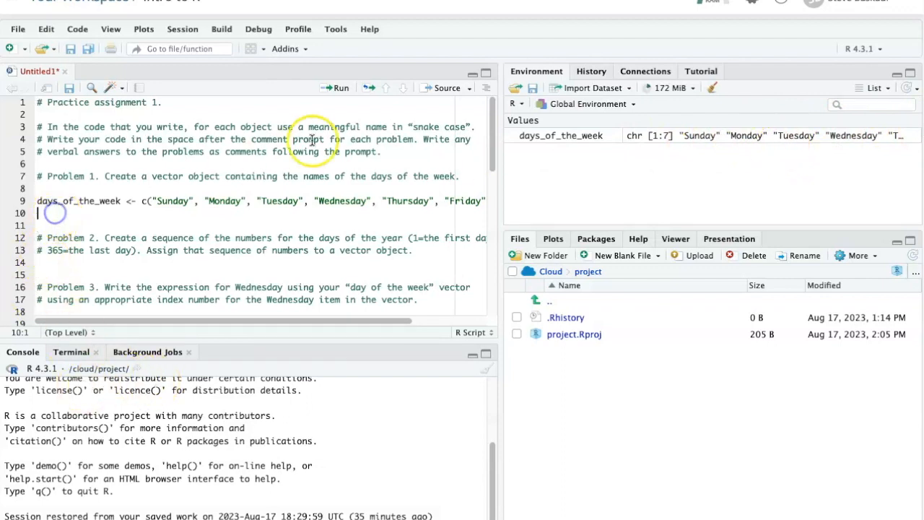
- Add days_of_the_week on line 10 and run it to print the day names
type("days_of_the_week")
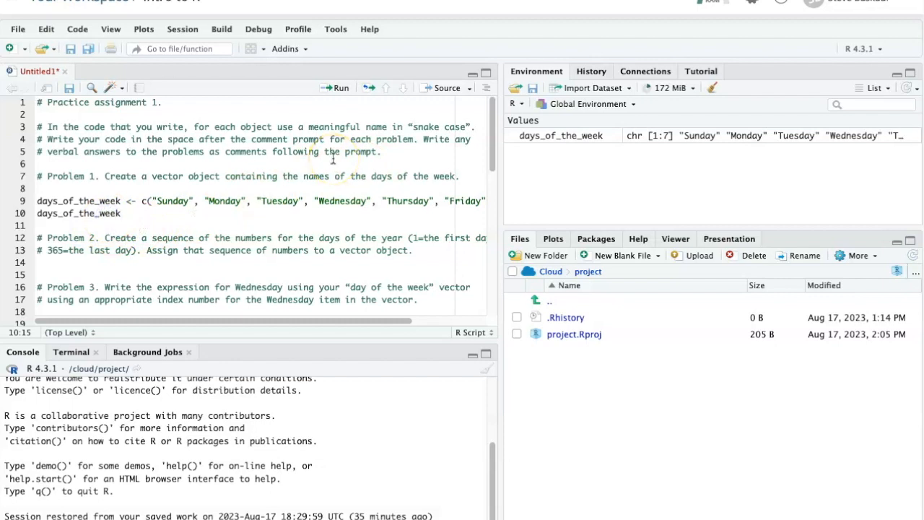
mouse_move(341, 88)
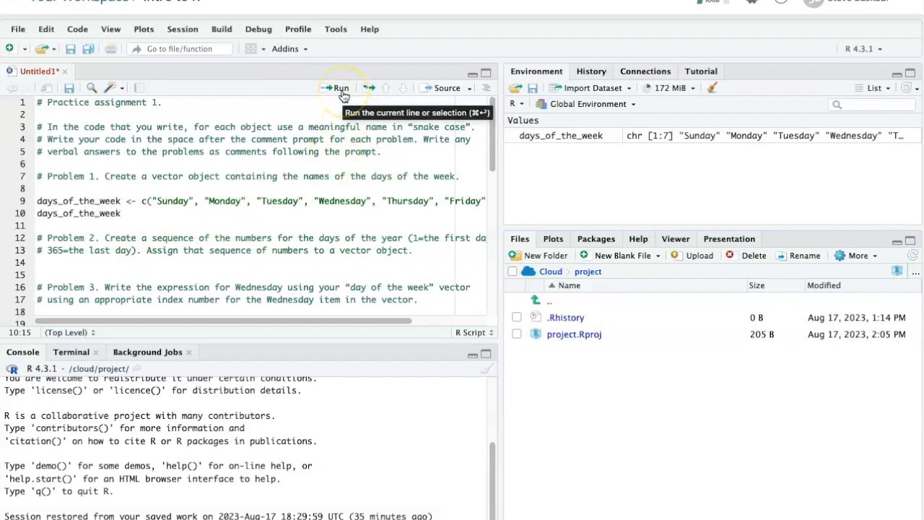
left_click(341, 88)
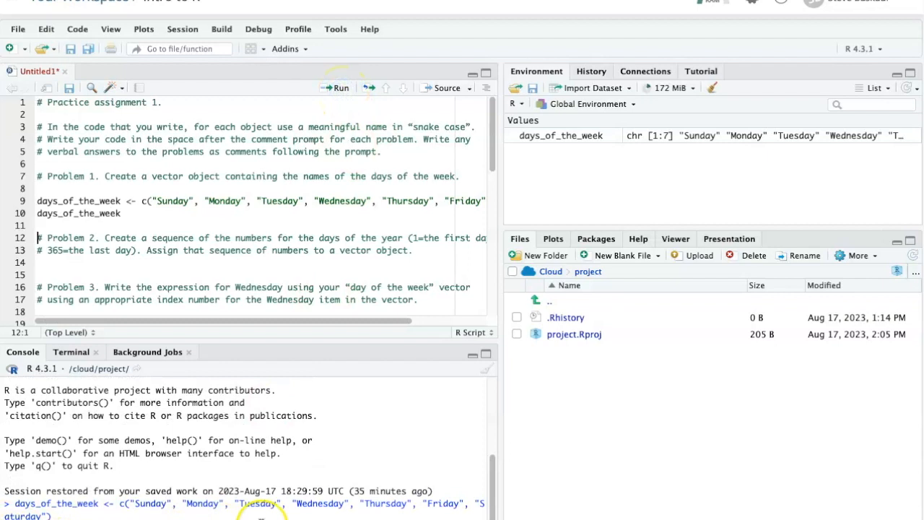